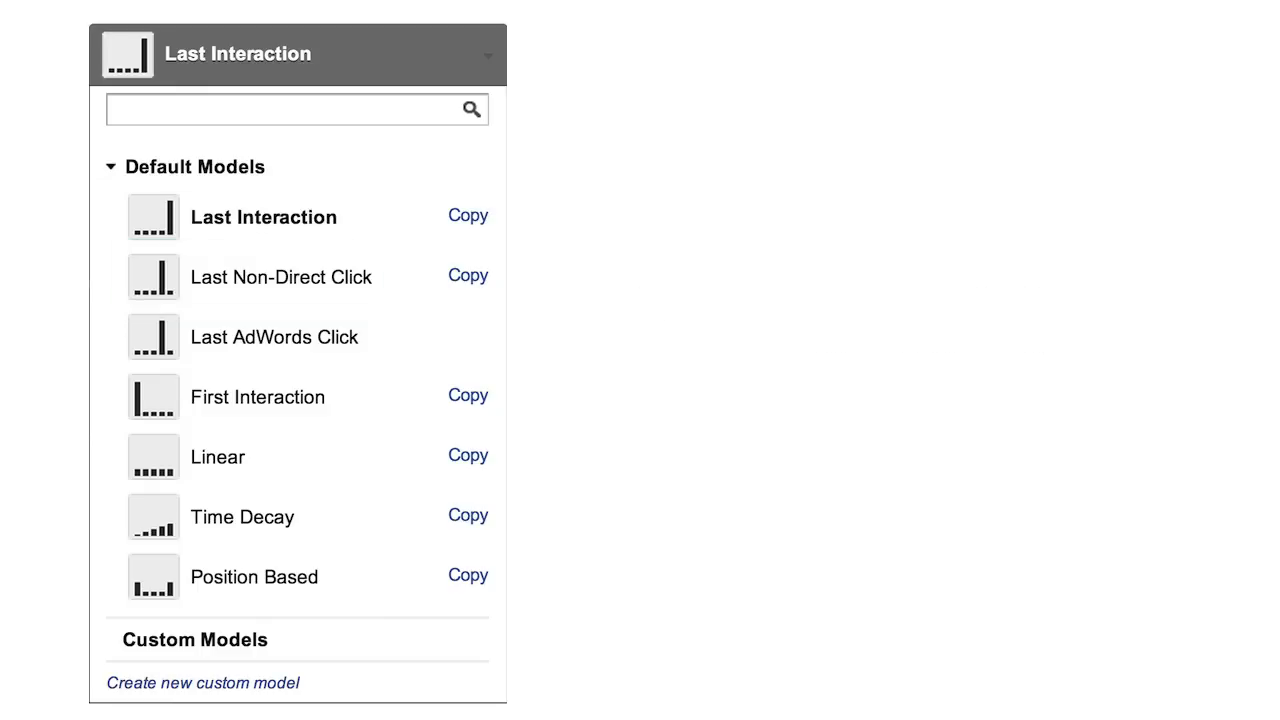
Highlight First Interaction after Last Interaction, showing it gives 100% credit to the first channel.
click(264, 216)
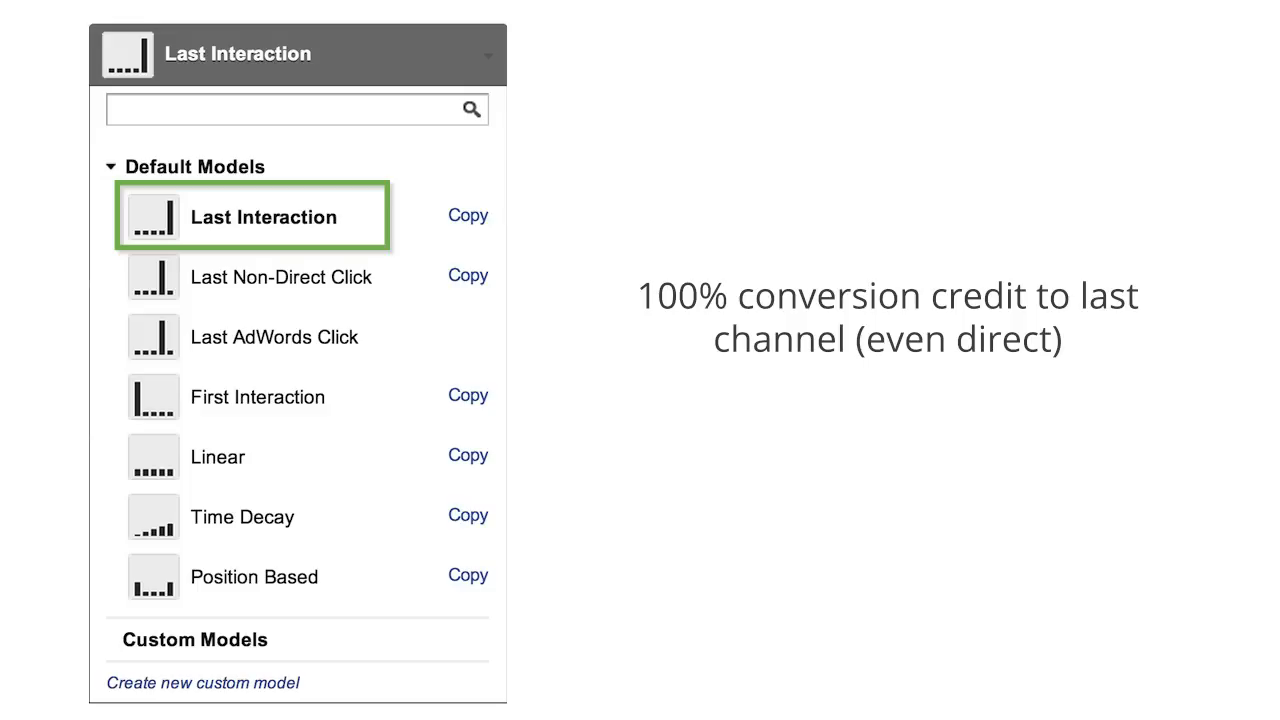
click(256, 396)
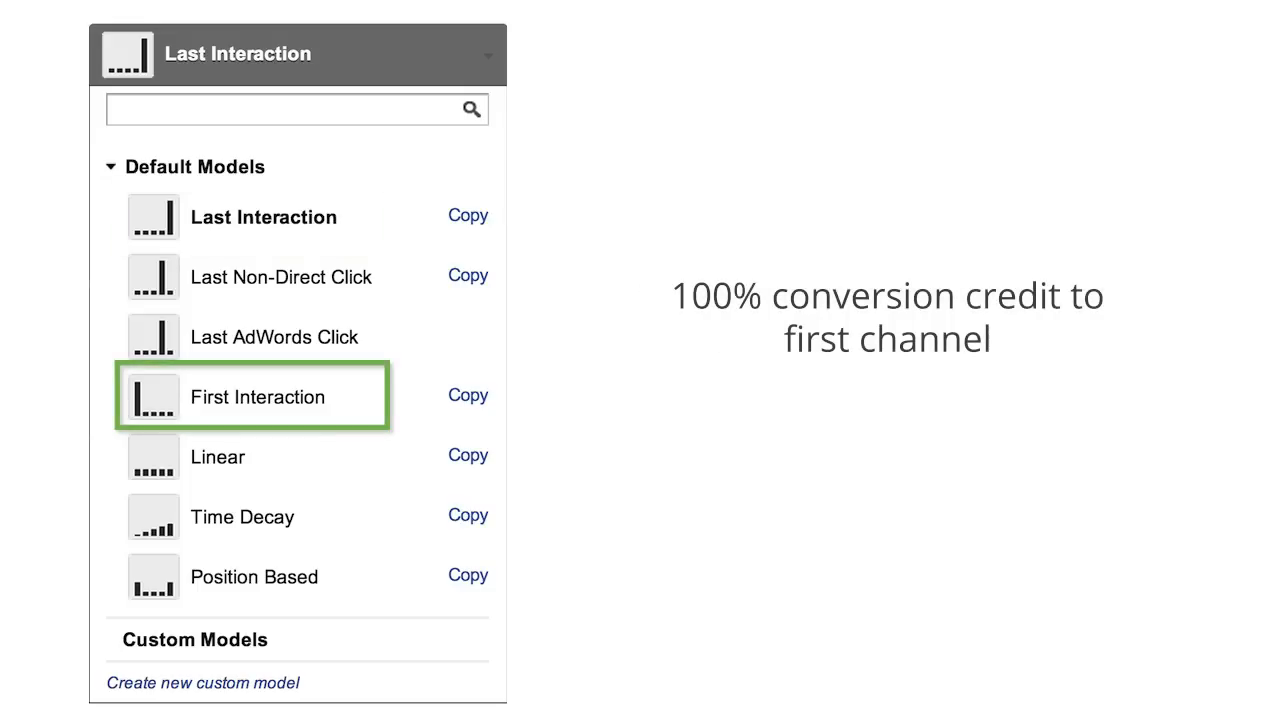